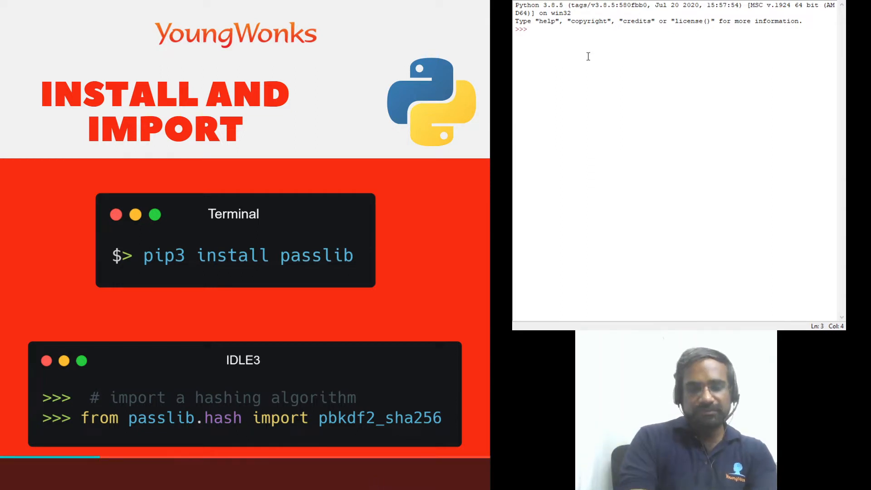
Run 'from passlib.hash import pbkdf2_sha256' at the prompt without error
{"action": "type", "text": "from passlib.has"}
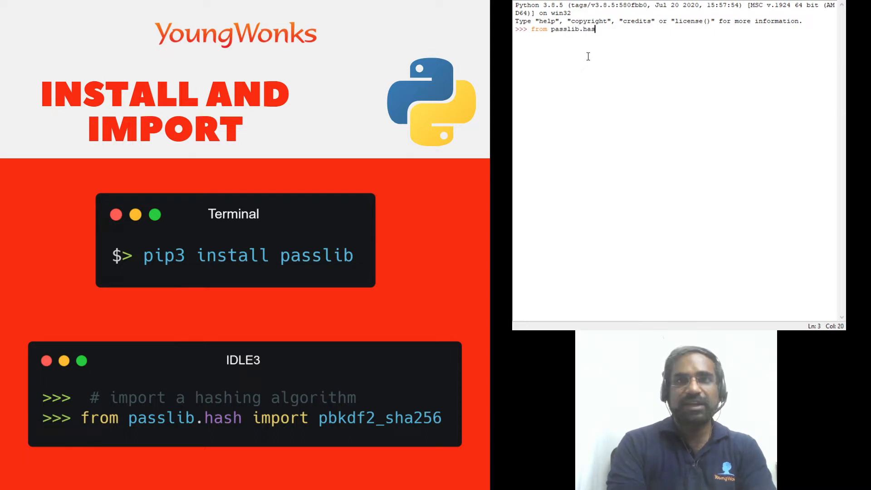
{"action": "type", "text": "h impo"}
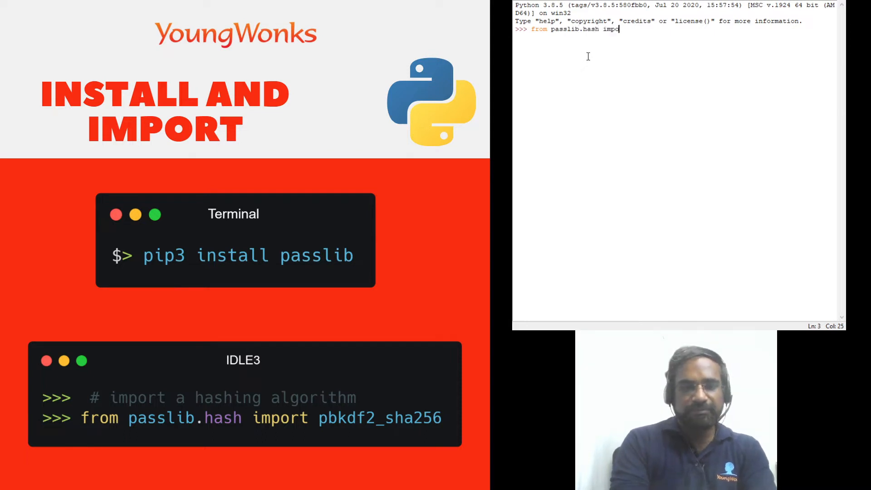
{"action": "type", "text": "rt p"}
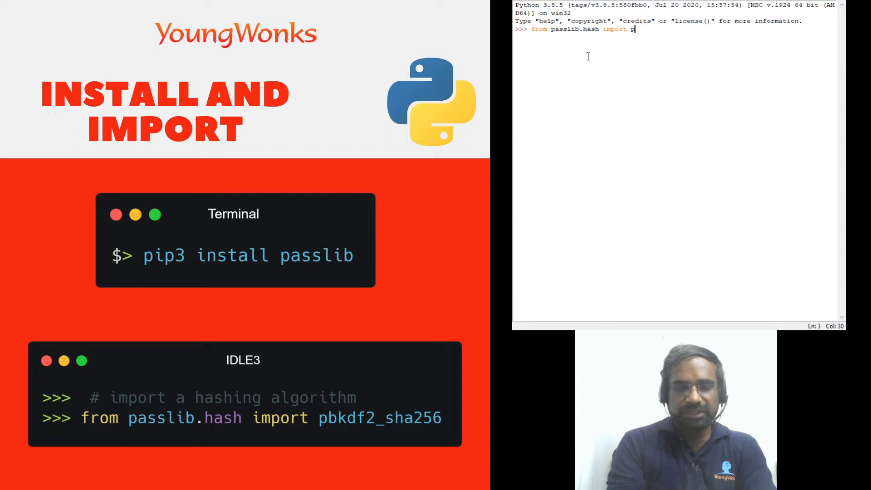
{"action": "type", "text": "bkdf"}
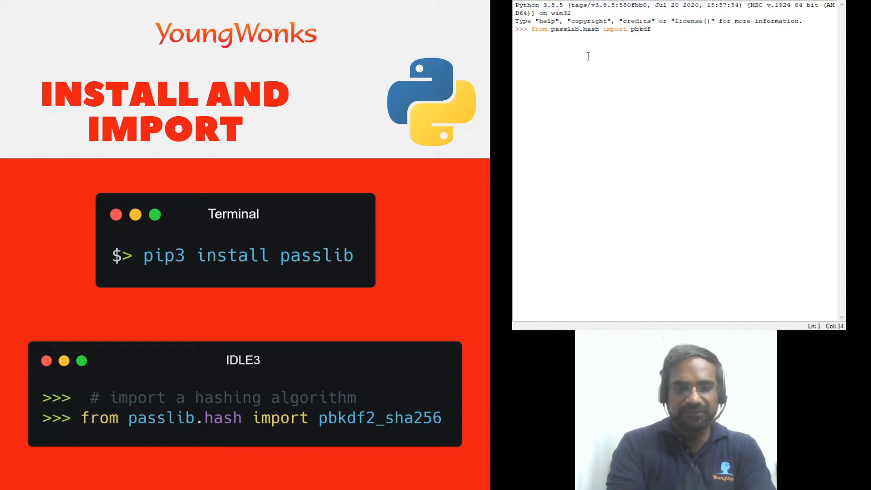
{"action": "type", "text": "2_sha"}
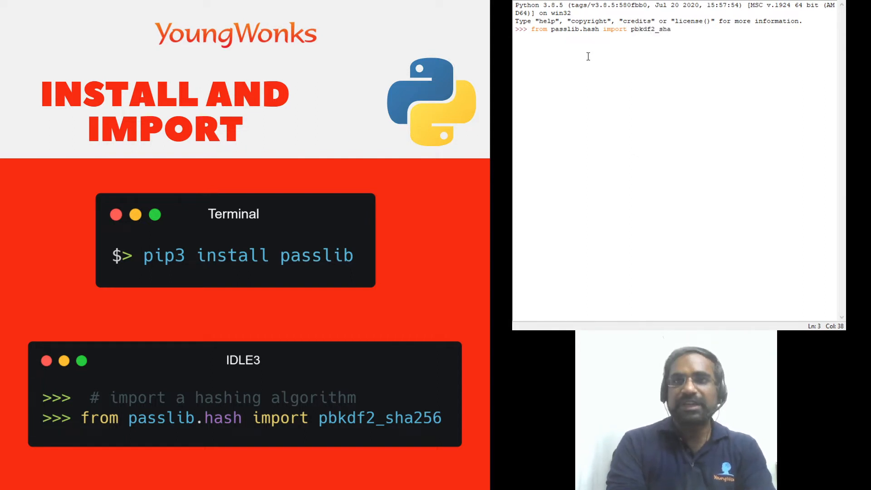
{"action": "type", "text": "256"}
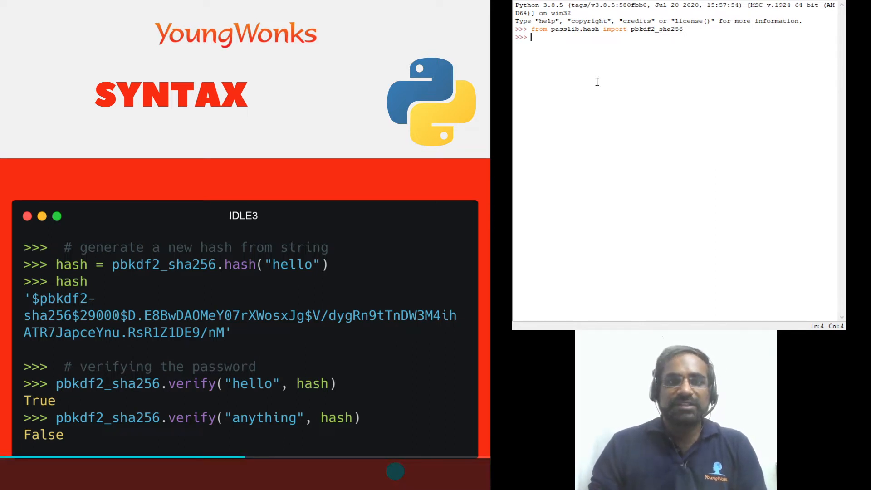
{"action": "type", "text": "p"}
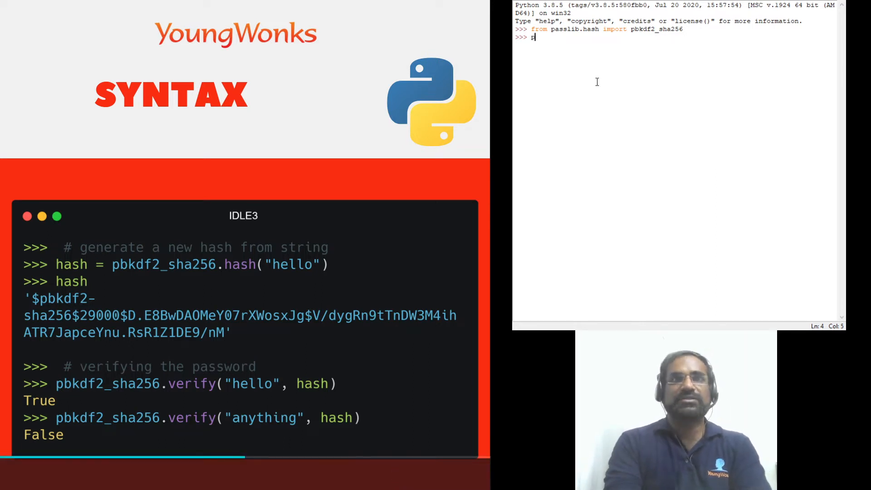
{"action": "type", "text": "password = '"}
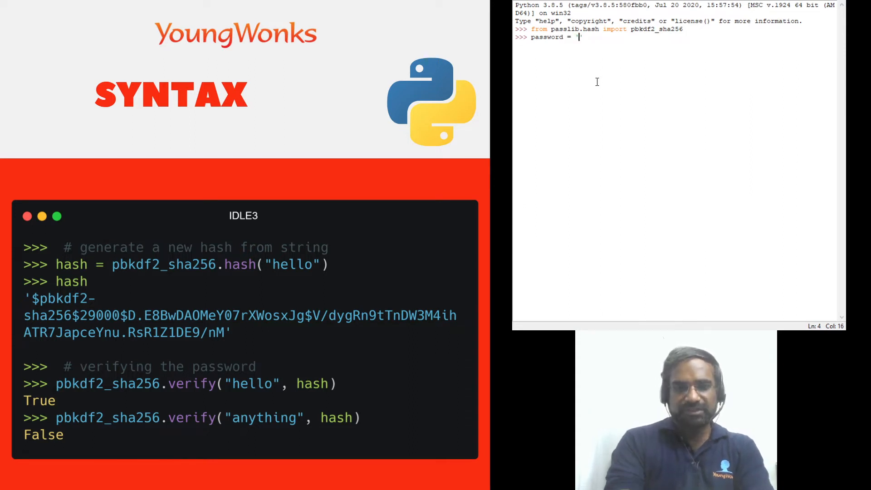
{"action": "type", "text": "Hello123'"}
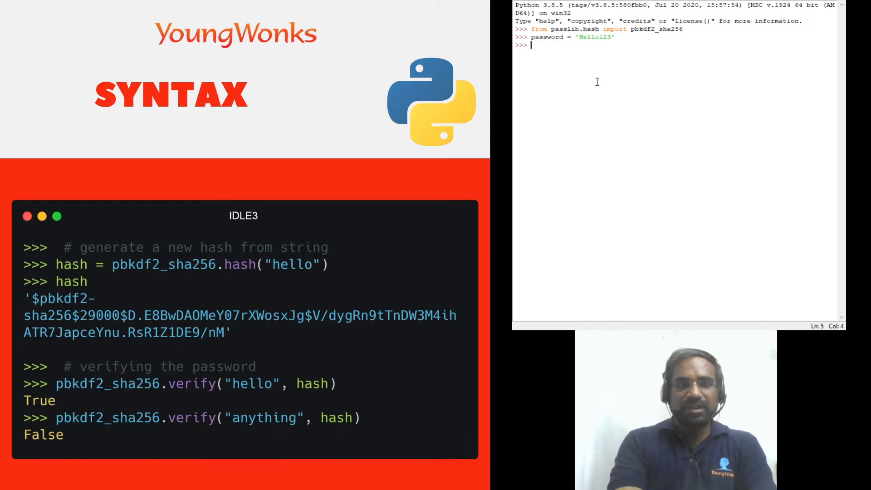
Store hash = pbkdf2_sha256.hash(password) and evaluate hash to display the $pbkdf2-sha256 string
{"action": "type", "text": "hash"}
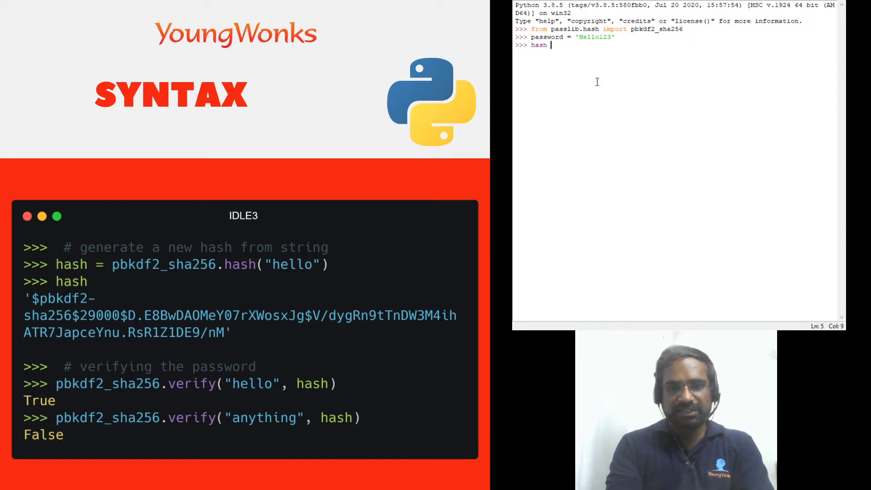
{"action": "type", "text": "="}
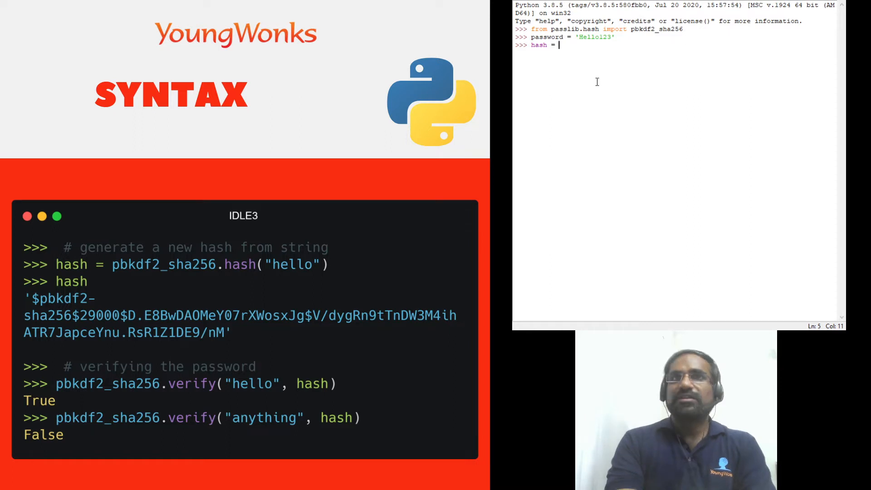
{"action": "type", "text": "pbkd"}
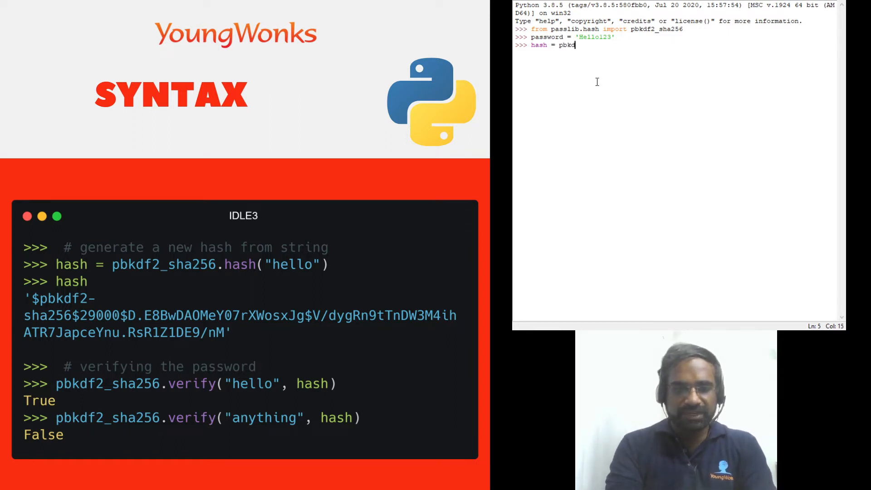
{"action": "type", "text": "f2_sha"}
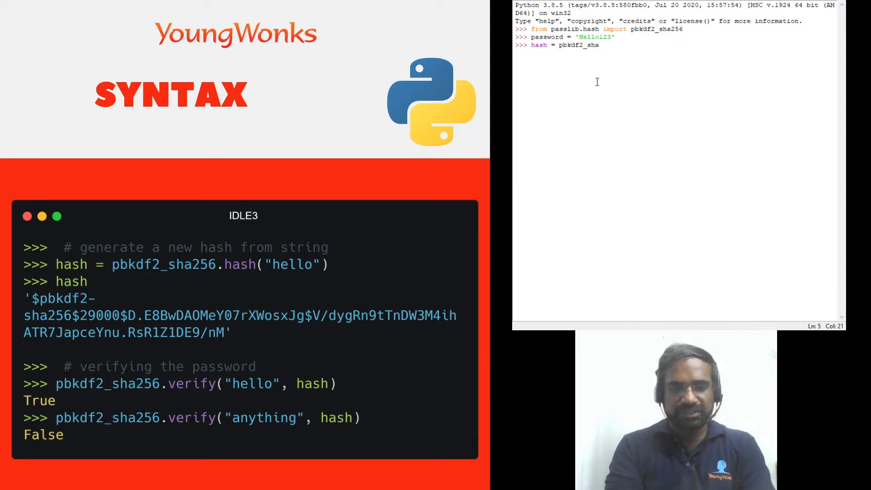
{"action": "type", "text": "256"}
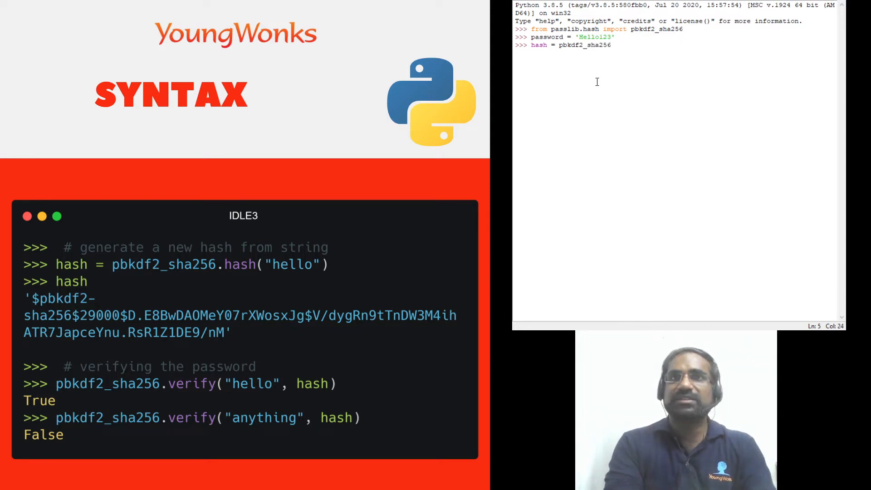
{"action": "type", "text": "("}
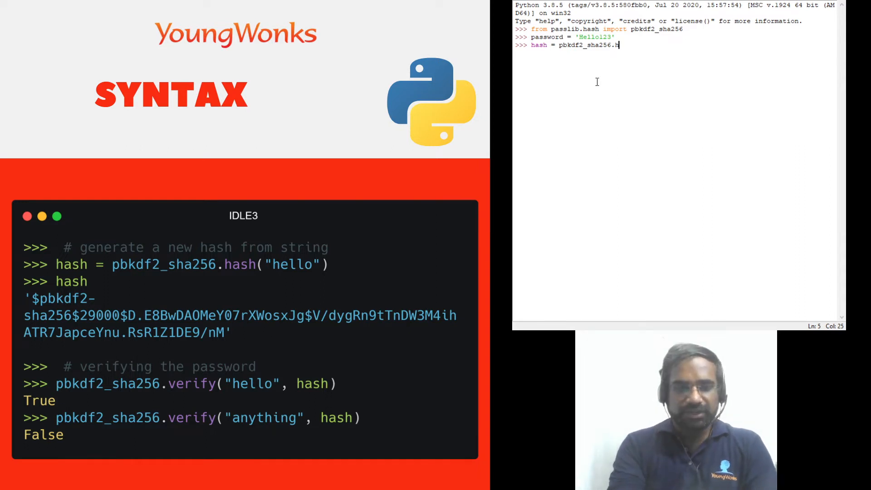
{"action": "type", "text": "ash("}
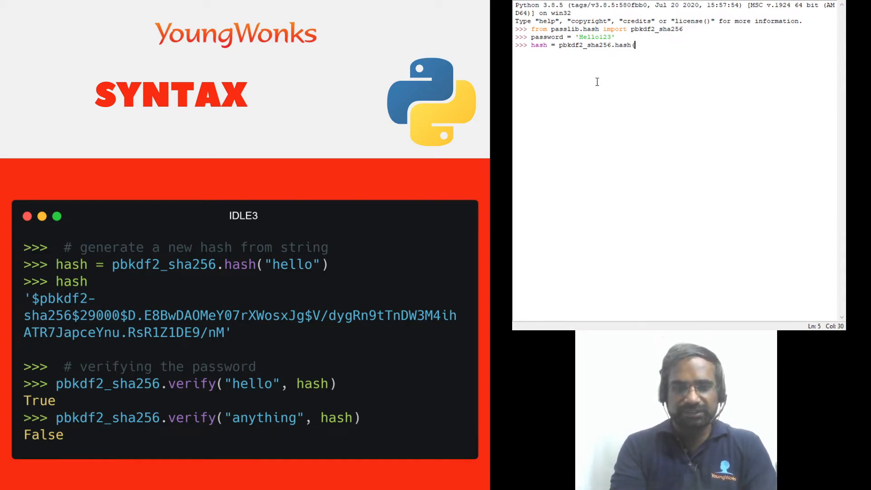
{"action": "type", "text": "pa"}
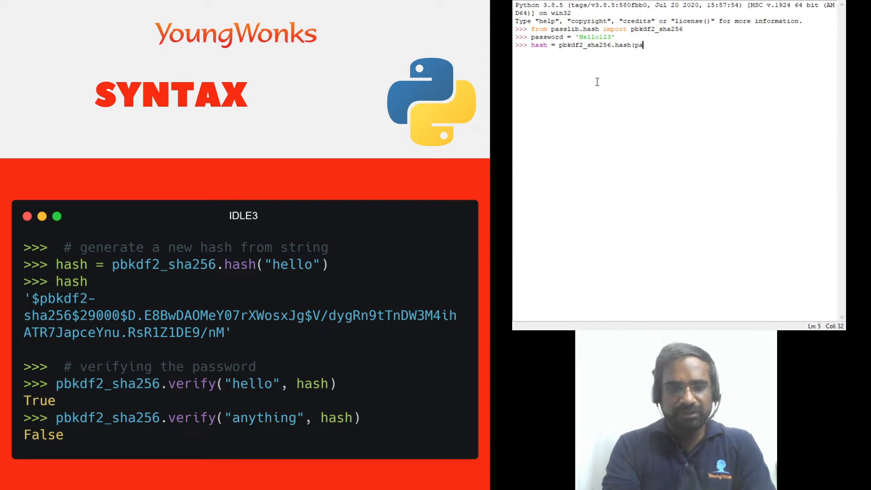
{"action": "type", "text": "ssword)"}
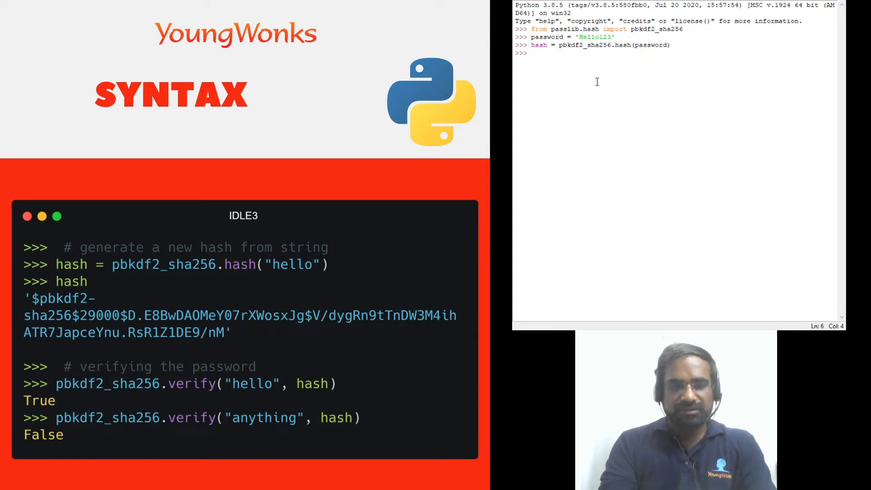
{"action": "type", "text": "hash"}
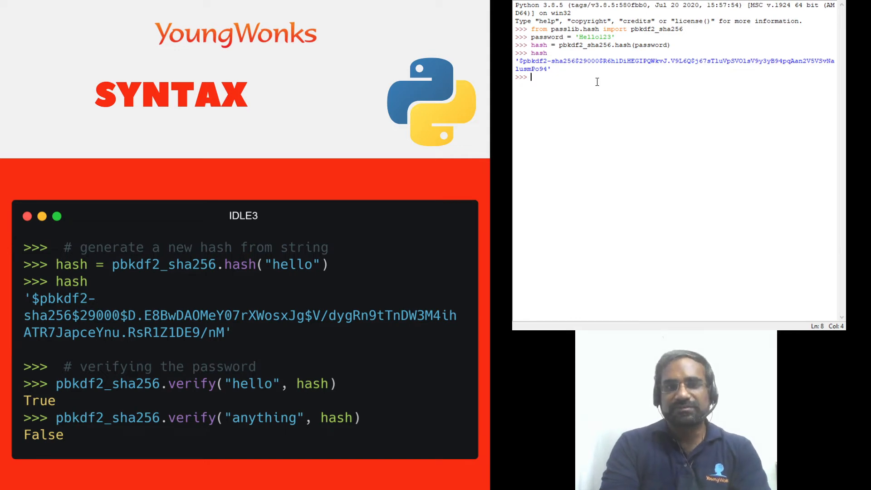
Assign entered_password = 'anything' as a wrong password
{"action": "type", "text": "ente"}
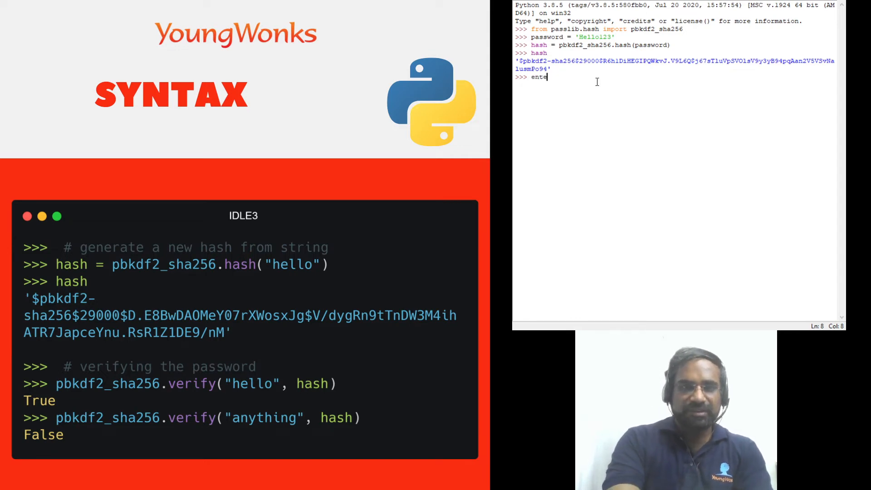
{"action": "type", "text": "red_"}
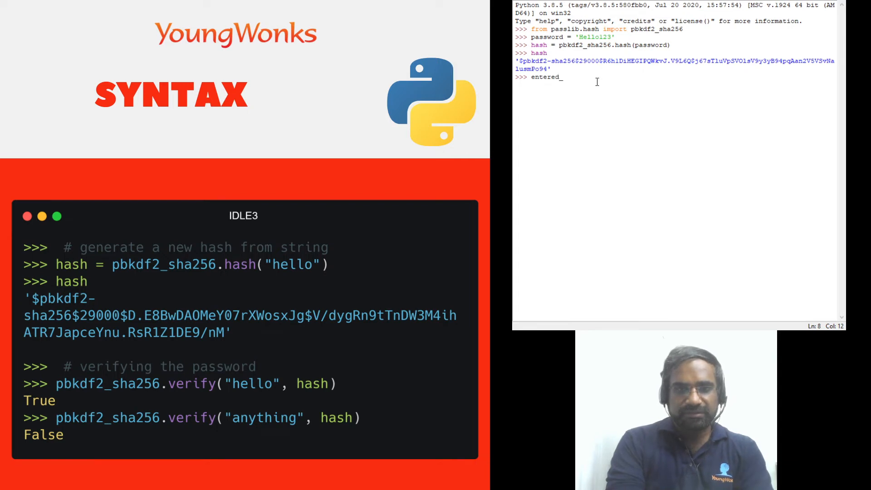
{"action": "type", "text": "password"}
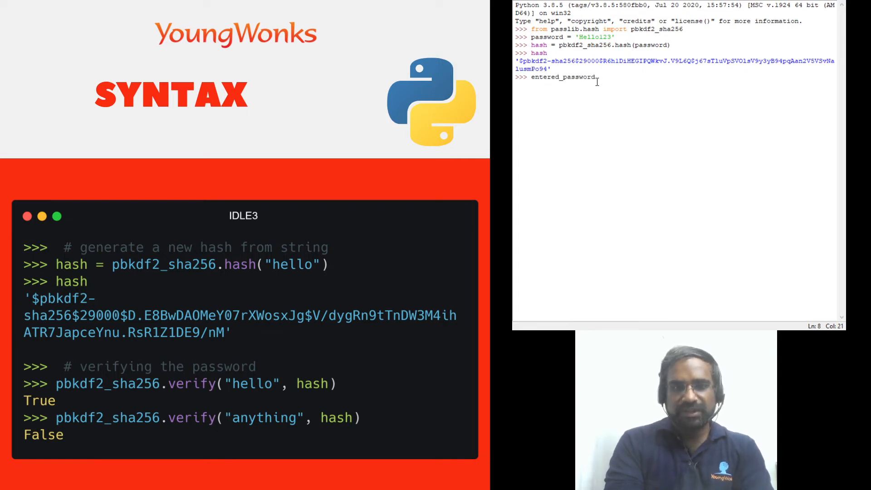
{"action": "type", "text": "= ''"}
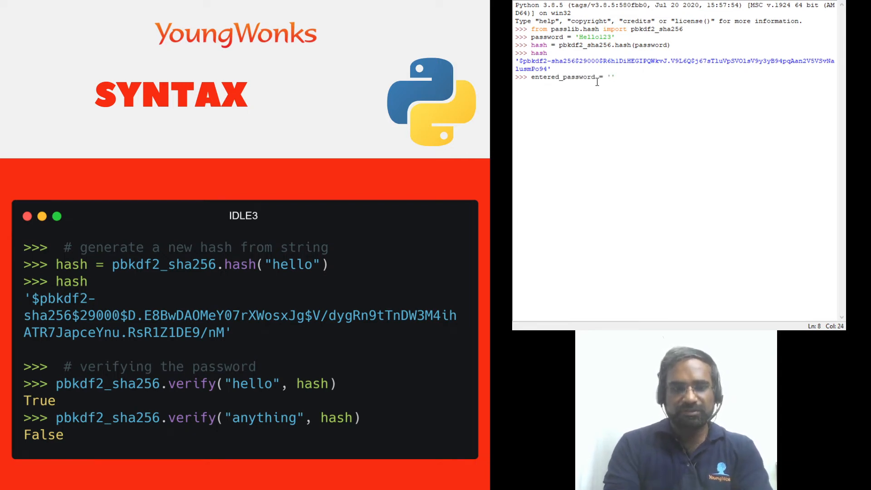
{"action": "type", "text": "anythin"}
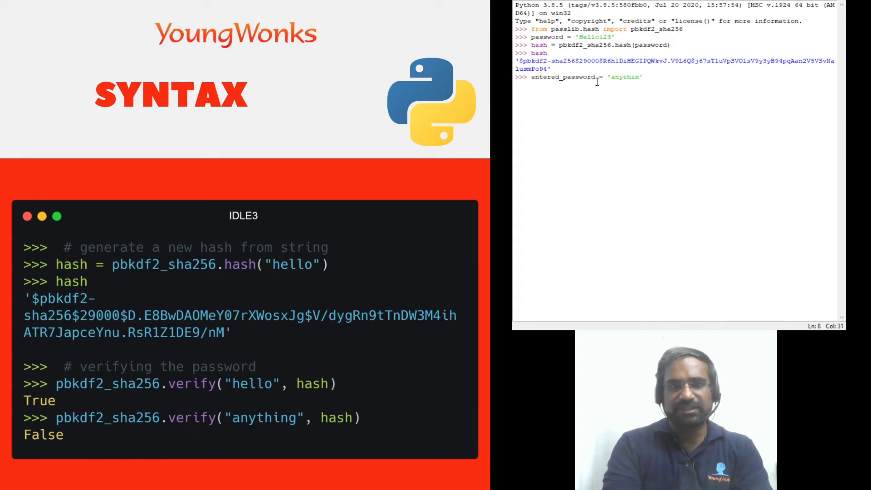
{"action": "key", "text": "Enter"}
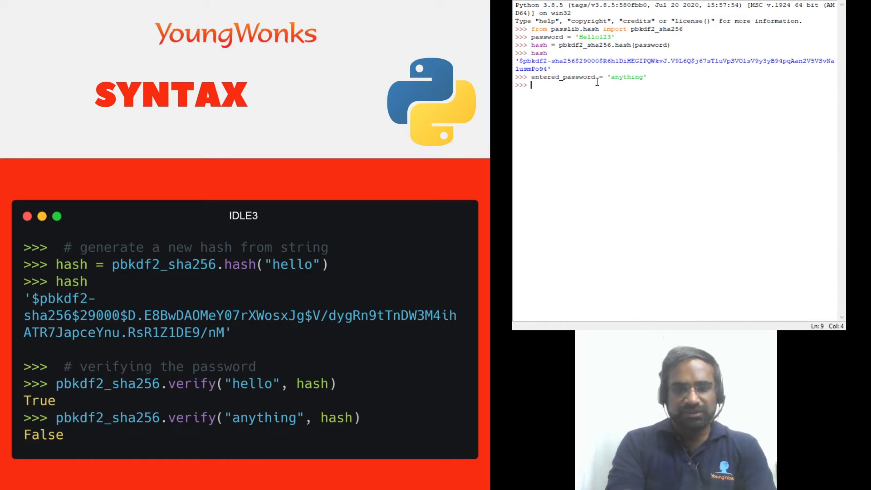
Verify entered_password against hash with pbkdf2_sha256.verify, getting False after a pdkdf2 typo raised NameError
{"action": "type", "text": "pdkdf2"}
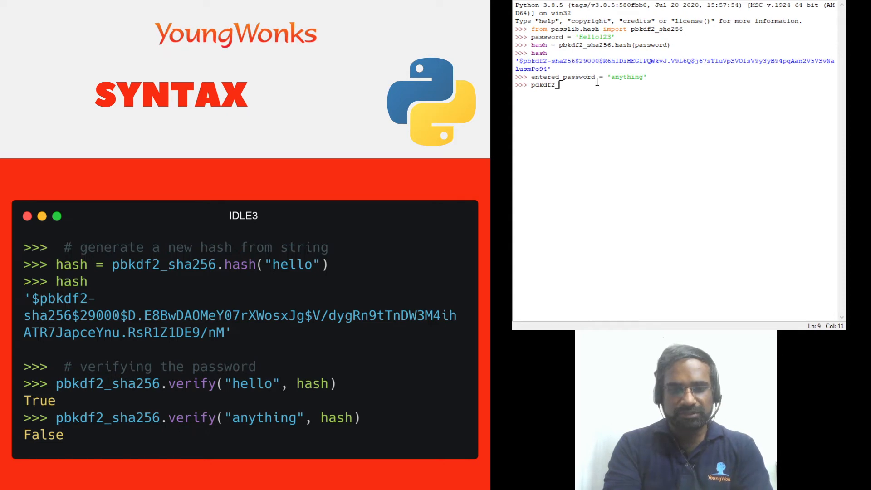
{"action": "type", "text": "_sha256"}
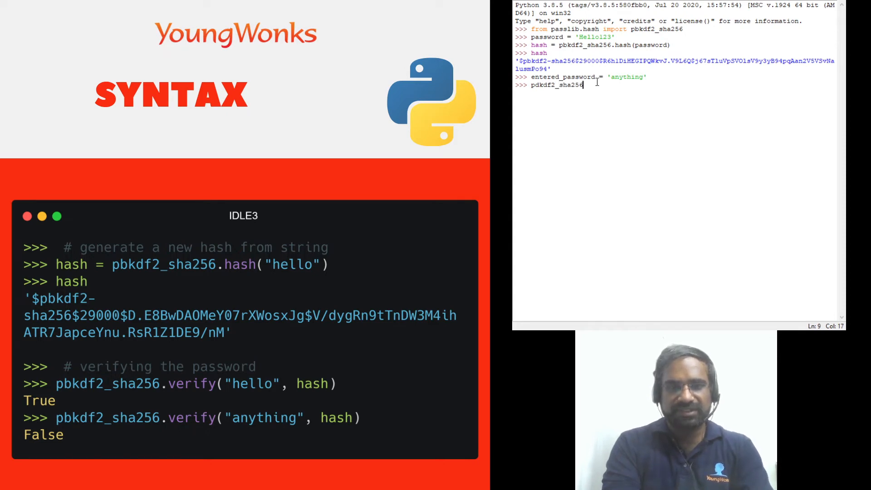
{"action": "type", "text": ".verify"}
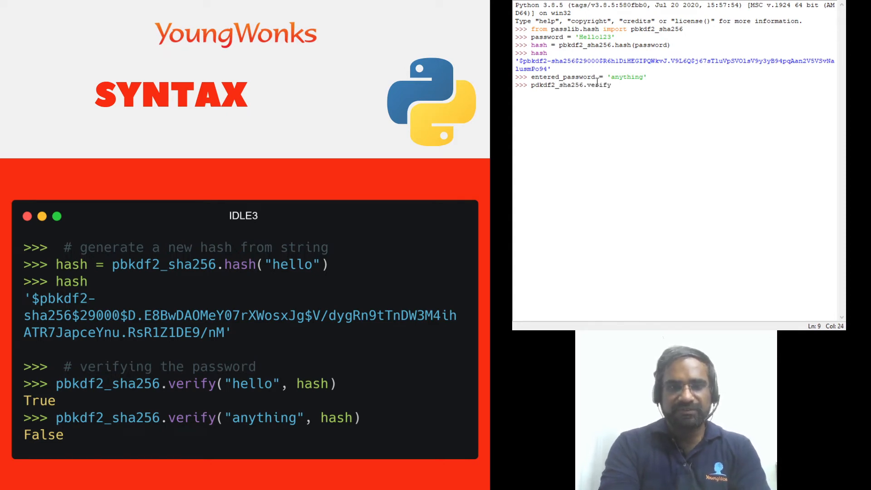
{"action": "type", "text": "(h"}
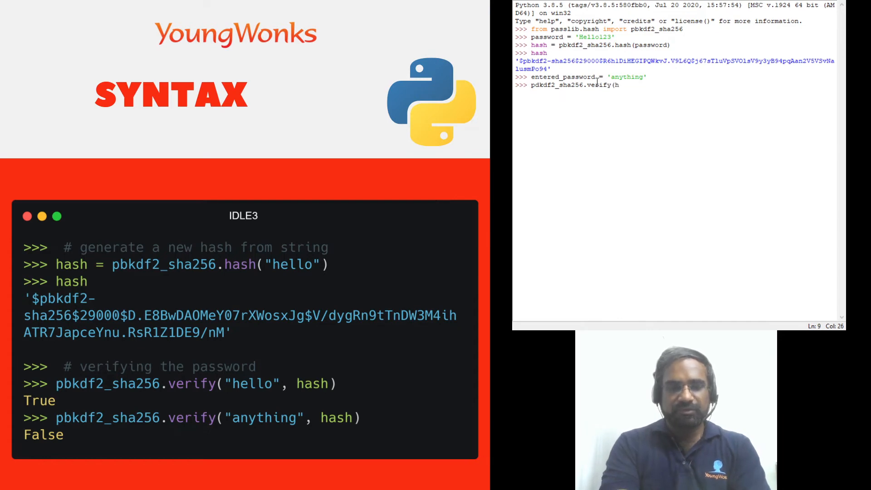
{"action": "key", "text": "BackSpace"}
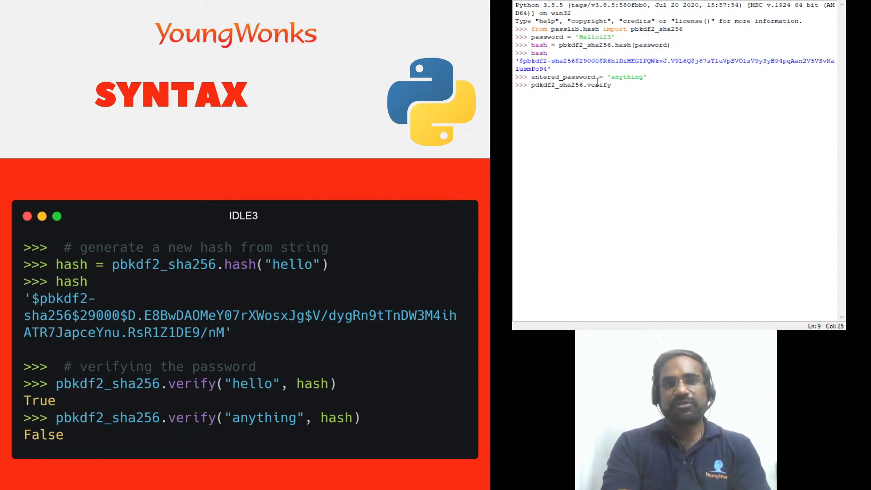
{"action": "type", "text": "(entered_password"}
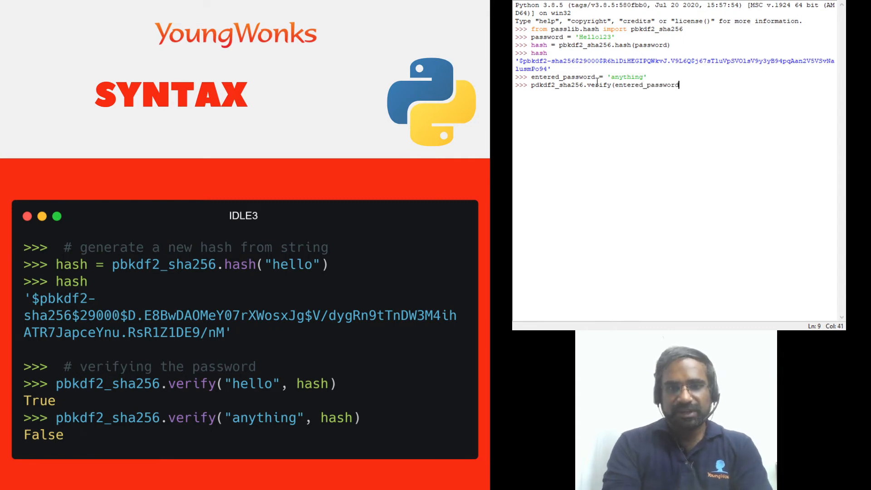
{"action": "type", "text": ",hash"}
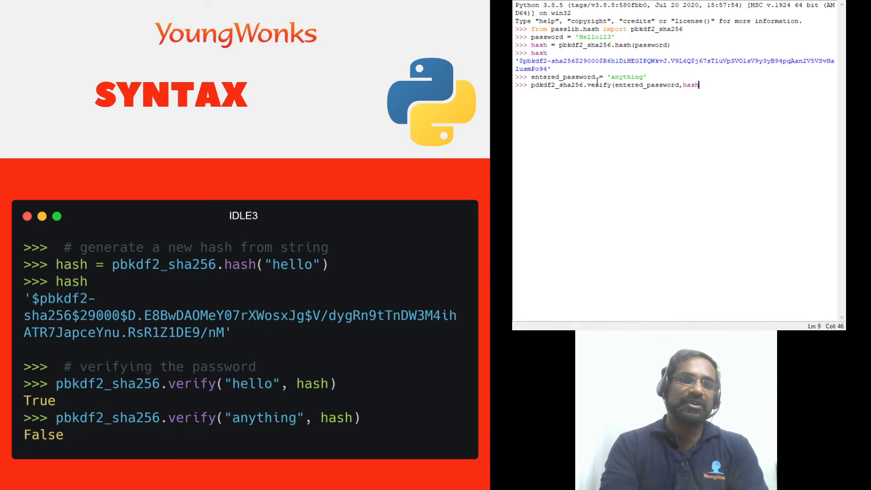
{"action": "type", "text": ")"}
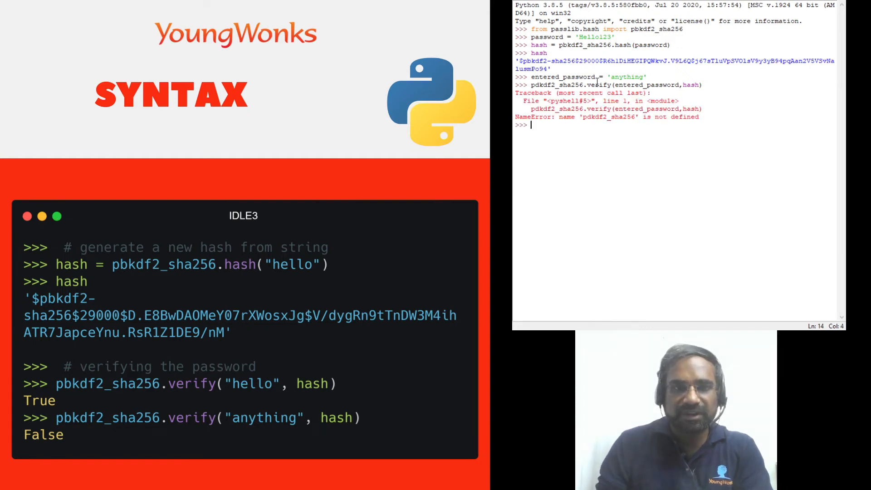
{"action": "type", "text": "pdkdf2_sha256.verify(entered_password,hash)"}
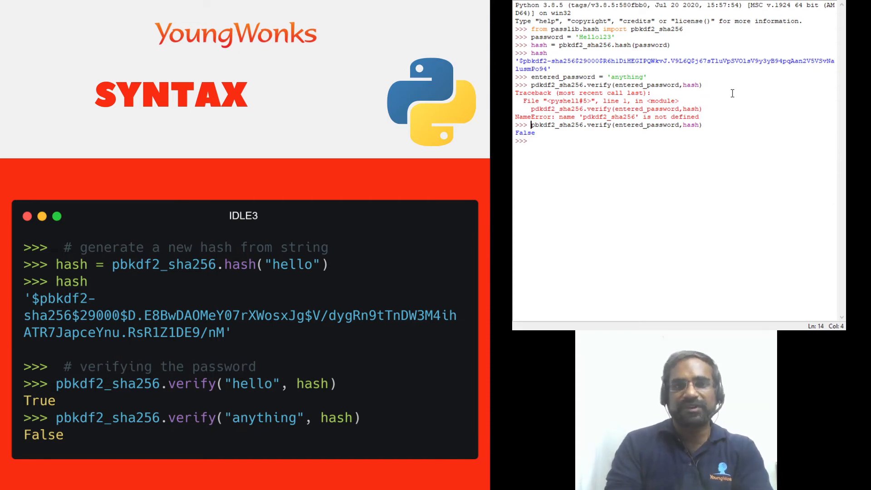
Reassign entered_password = 'Hello123', the correct password
{"action": "type", "text": "enter"}
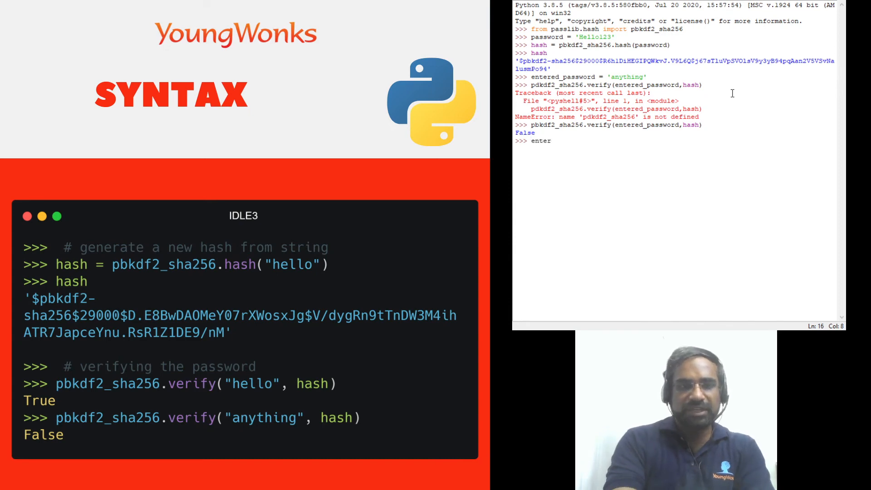
{"action": "type", "text": "ed_password ="}
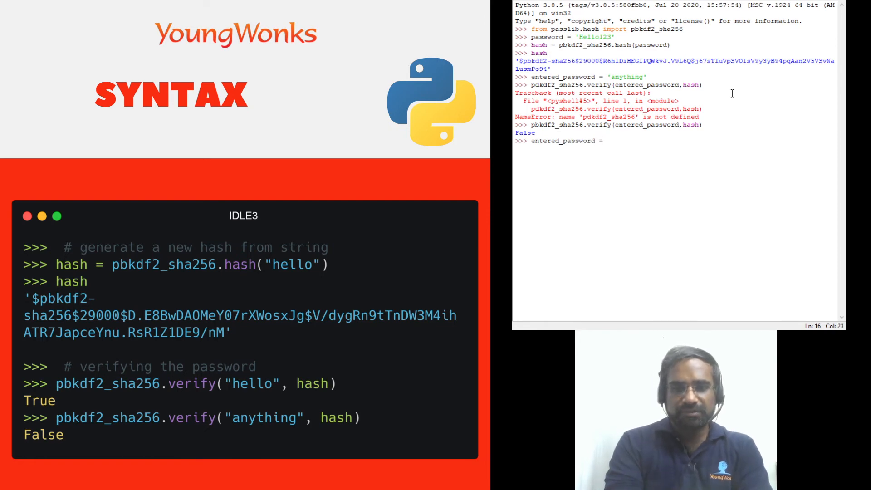
{"action": "type", "text": "'Hello"}
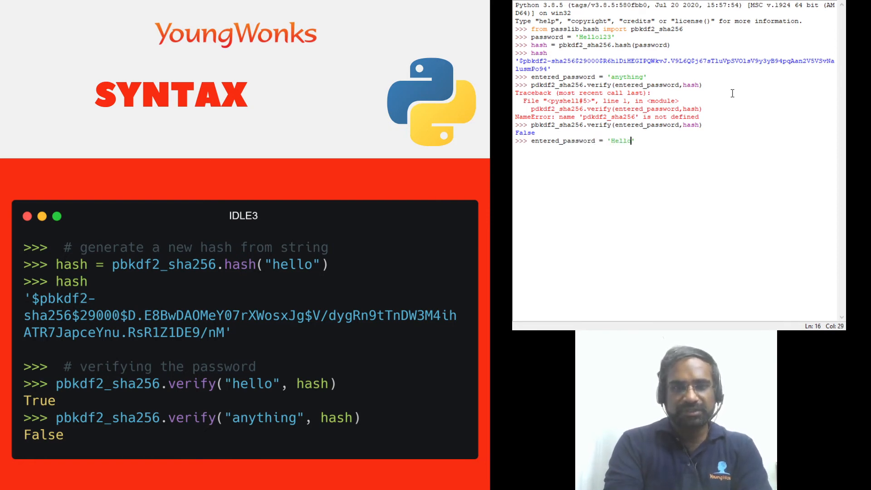
{"action": "type", "text": "123"}
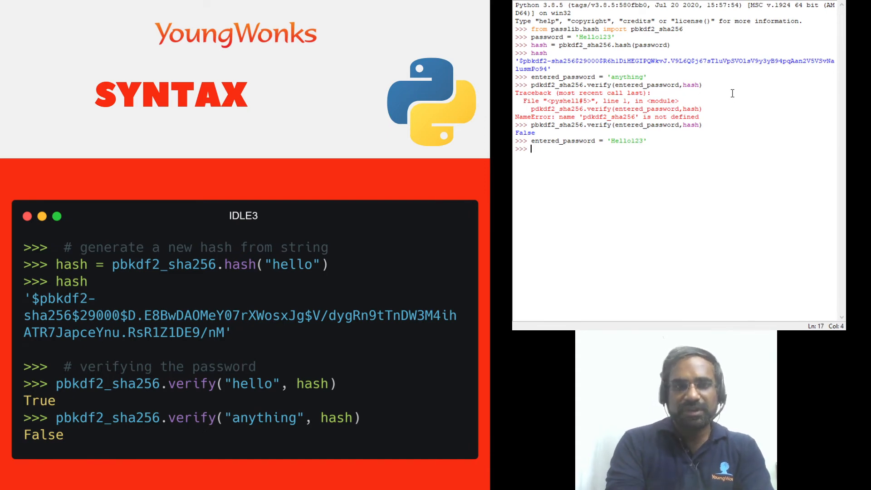
Write pbkdf2_sha256.verify(entered_password, hash) at the prompt, not yet run
{"action": "type", "text": "pbk"}
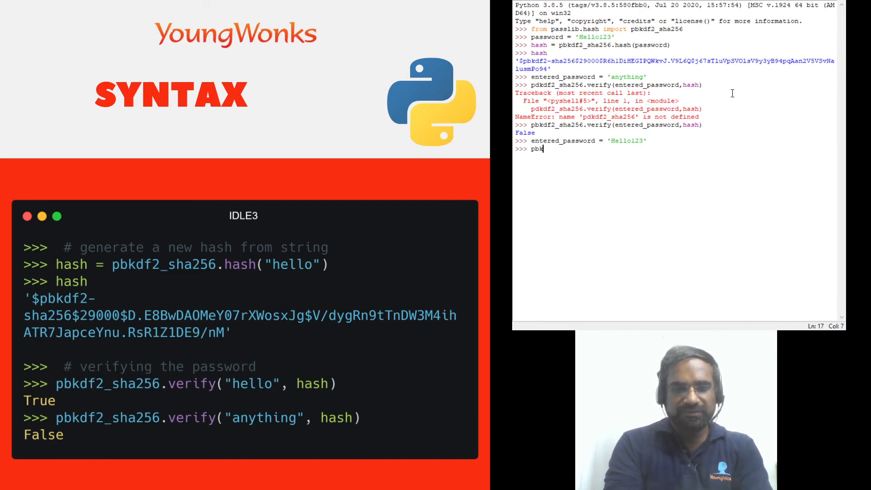
{"action": "type", "text": "df2_sha"}
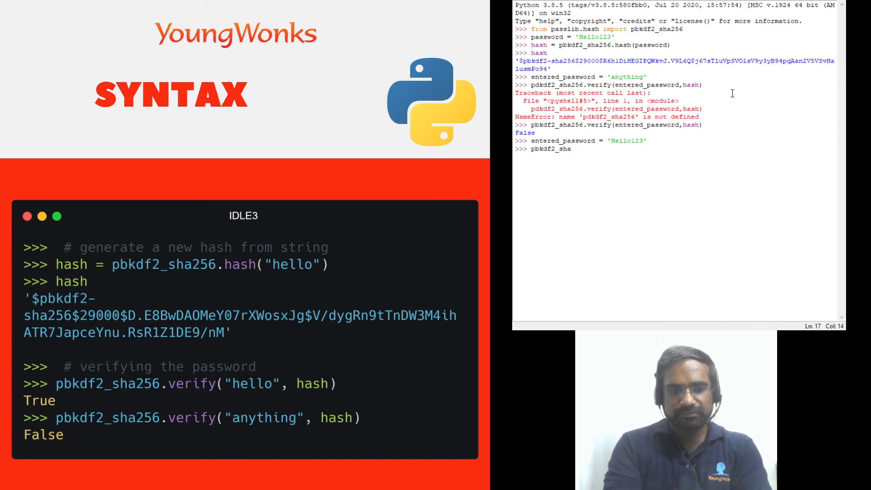
{"action": "type", "text": "56"}
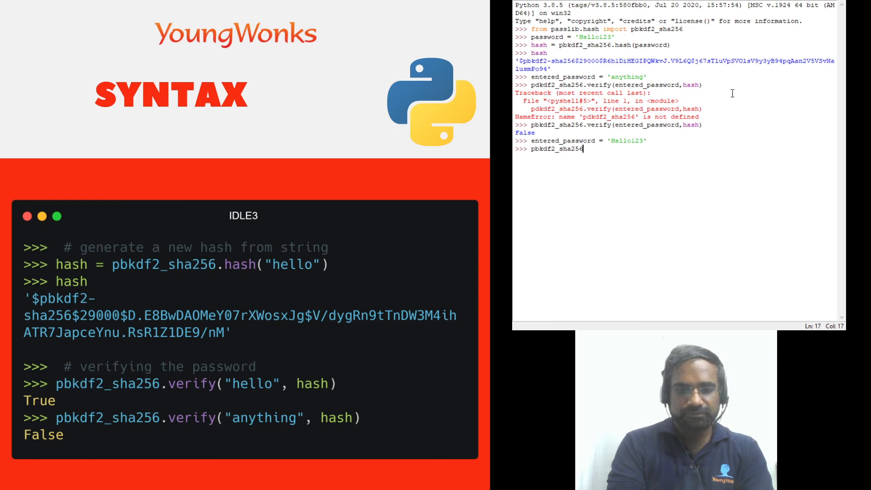
{"action": "type", "text": ".verify("}
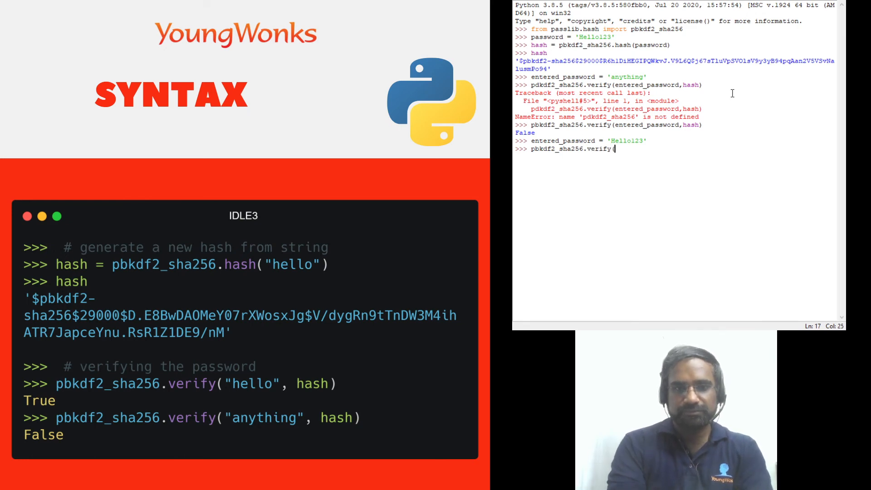
{"action": "type", "text": "entered"}
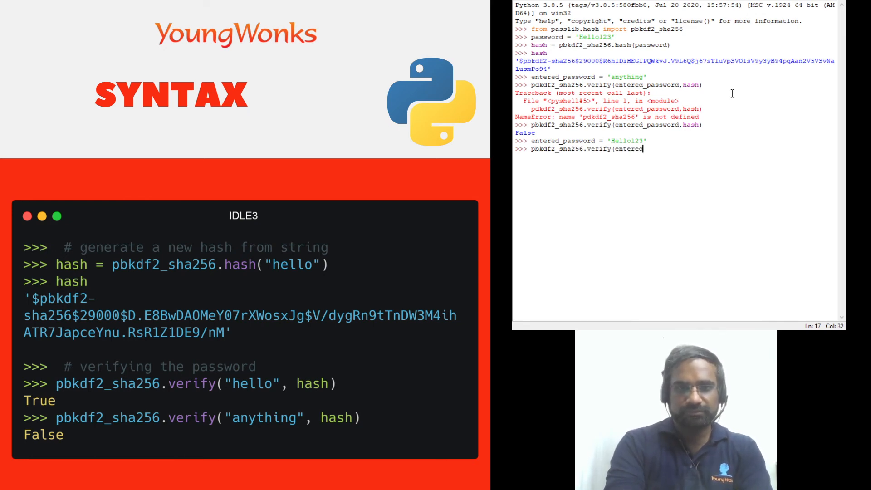
{"action": "type", "text": "_password"}
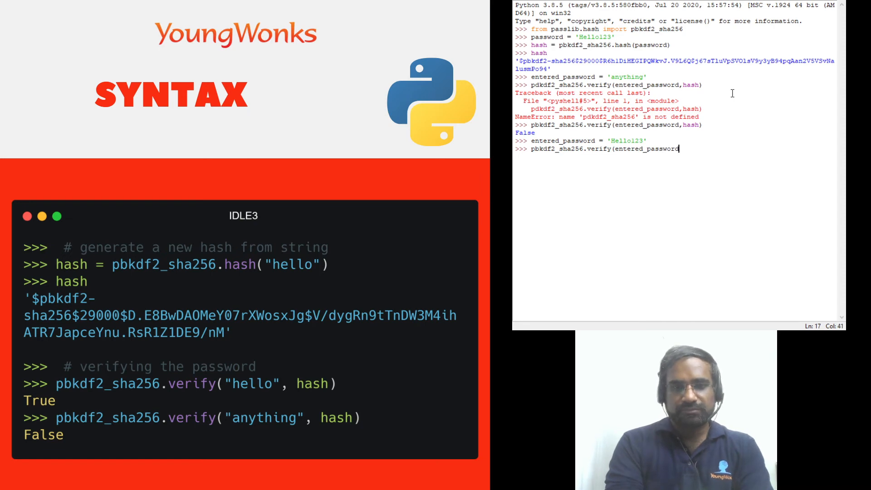
{"action": "type", "text": ", hash"}
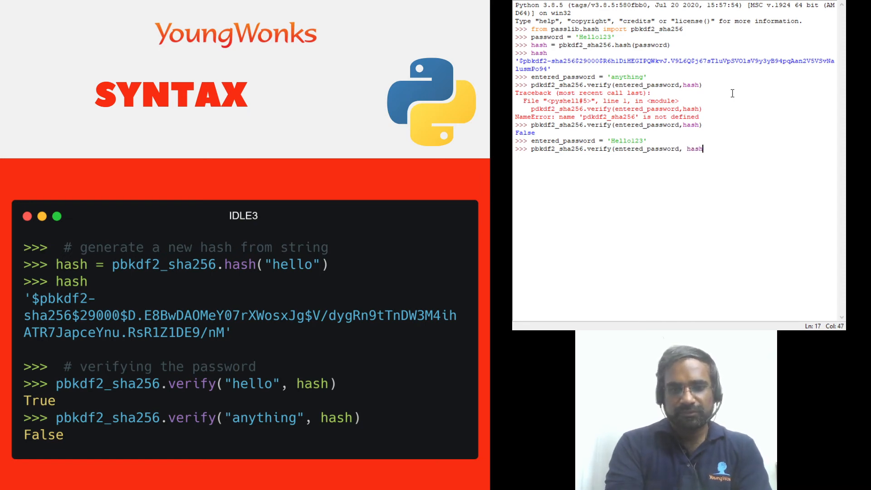